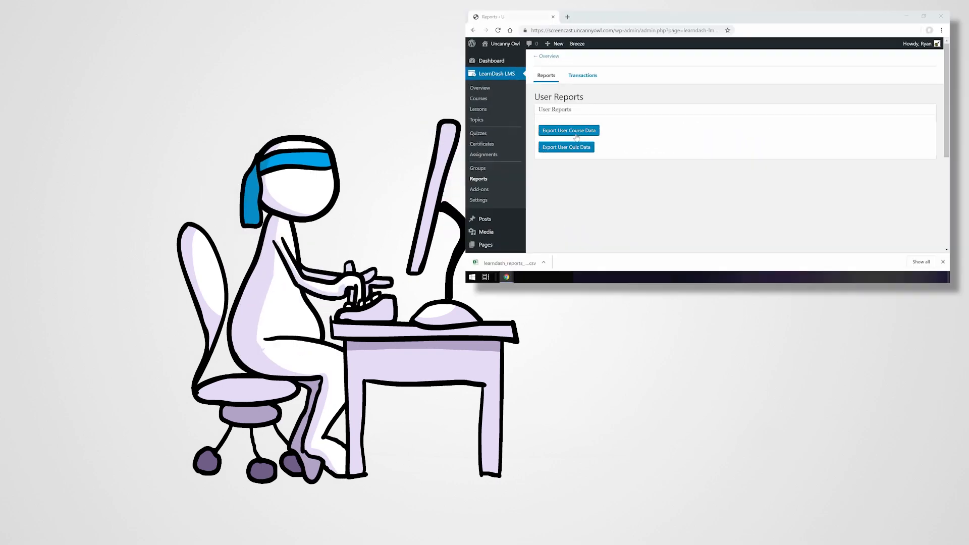
Step: Export and save the user course data CSV, then view Finding Missing Persons progress details
{"action": "left_click", "coordinate": [567, 131]}
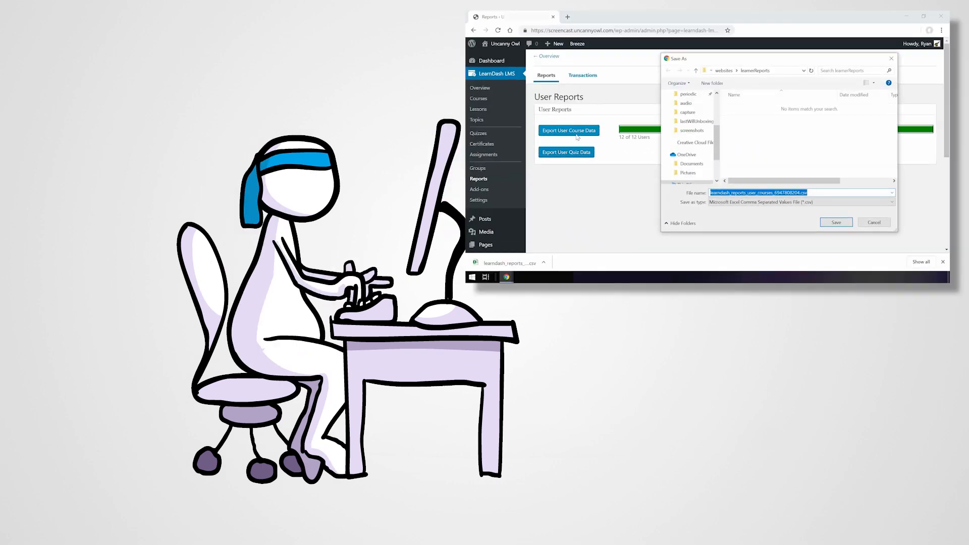
{"action": "left_click", "coordinate": [836, 222]}
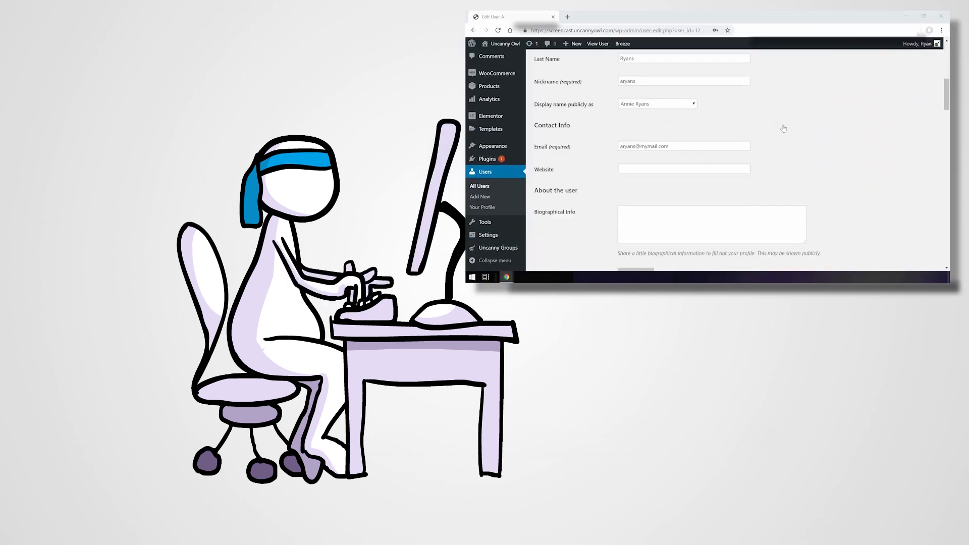
{"action": "scroll", "scroll_direction": "down", "scroll_amount": 3}
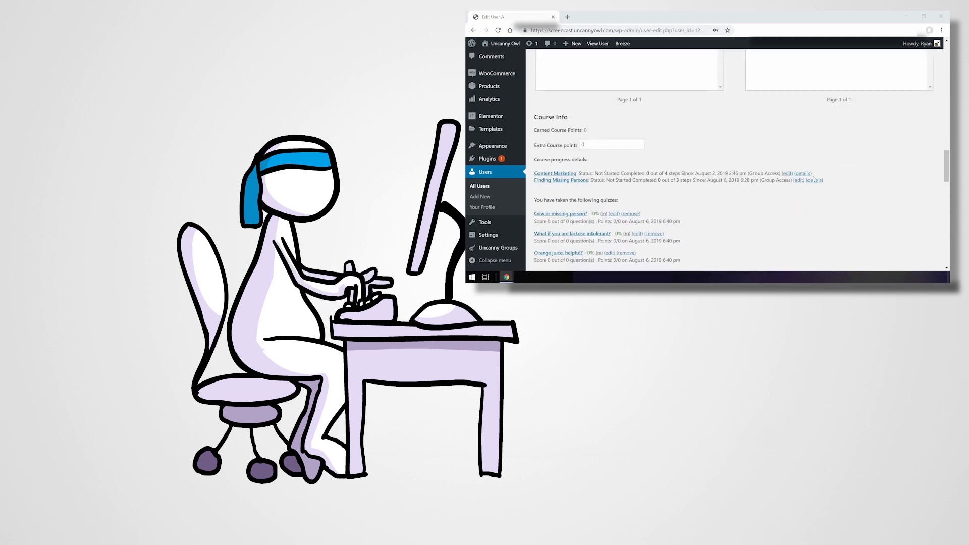
{"action": "left_click", "coordinate": [813, 180]}
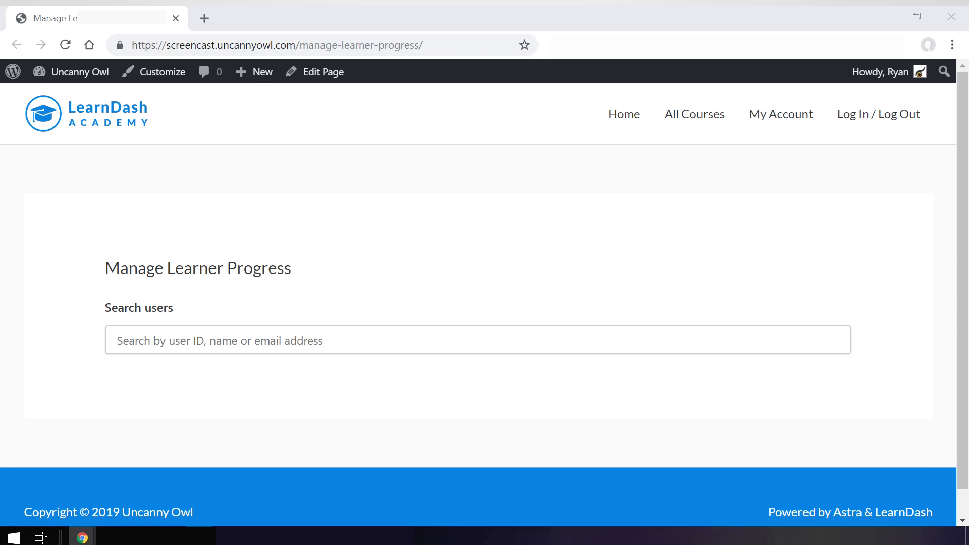
{"action": "left_click", "coordinate": [323, 72]}
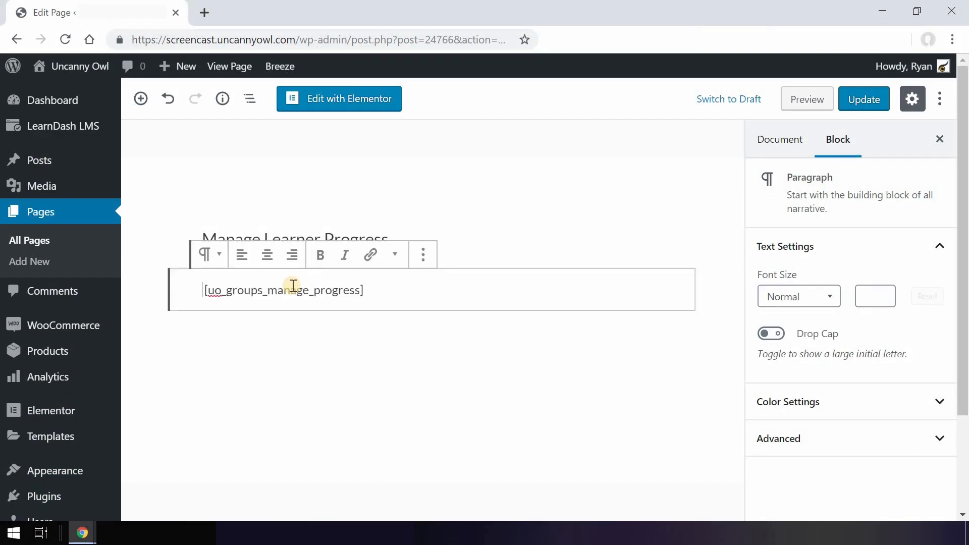
{"action": "left_click", "coordinate": [229, 66]}
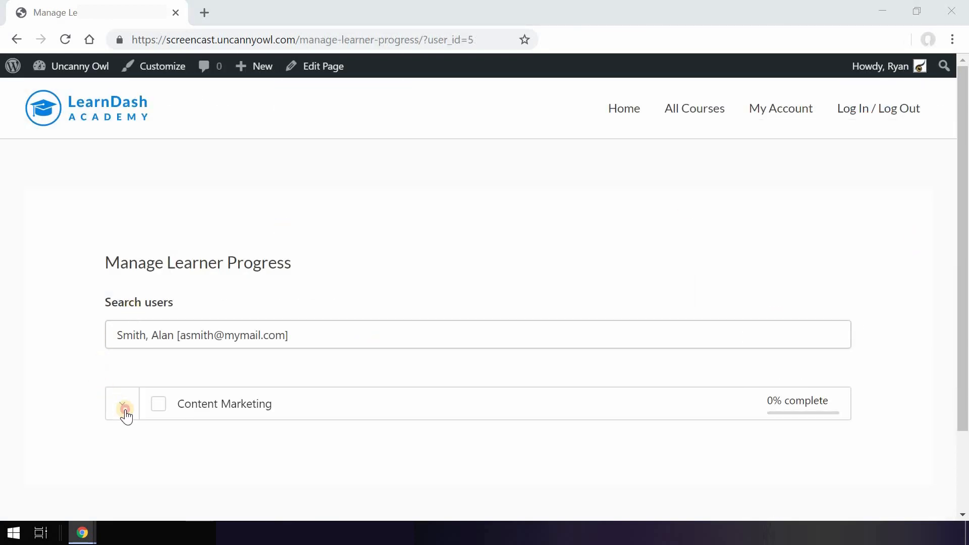
{"action": "left_click", "coordinate": [124, 411]}
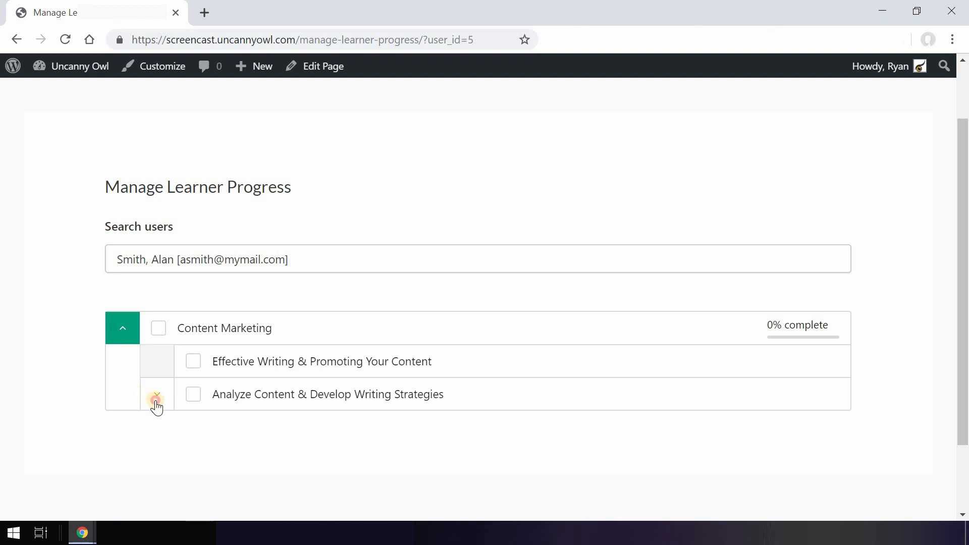
{"action": "left_click", "coordinate": [156, 399]}
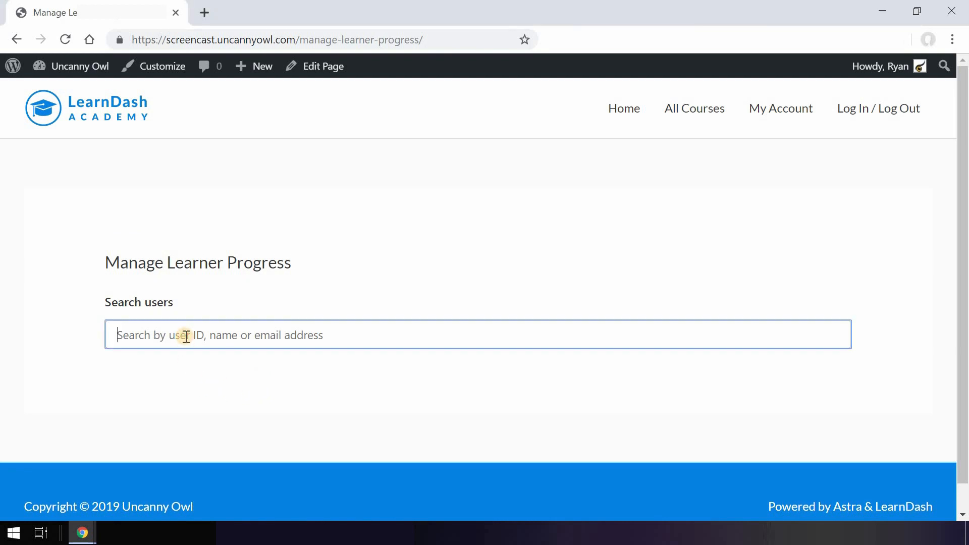
Step: Load learner 'ryan' and expand Content Marketing and its Analyze Content & Develop Writing Strategies lesson
{"action": "type", "text": "ryan"}
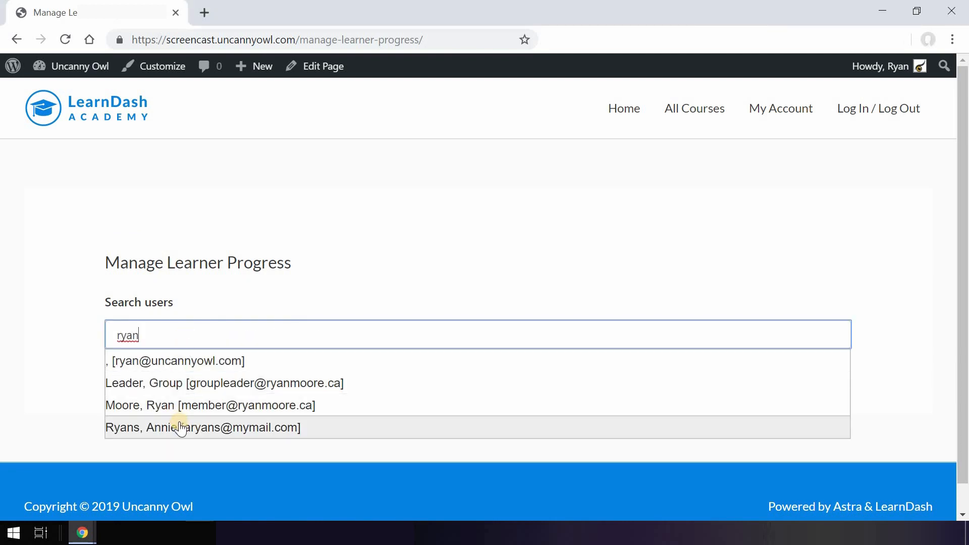
{"action": "left_click", "coordinate": [203, 427]}
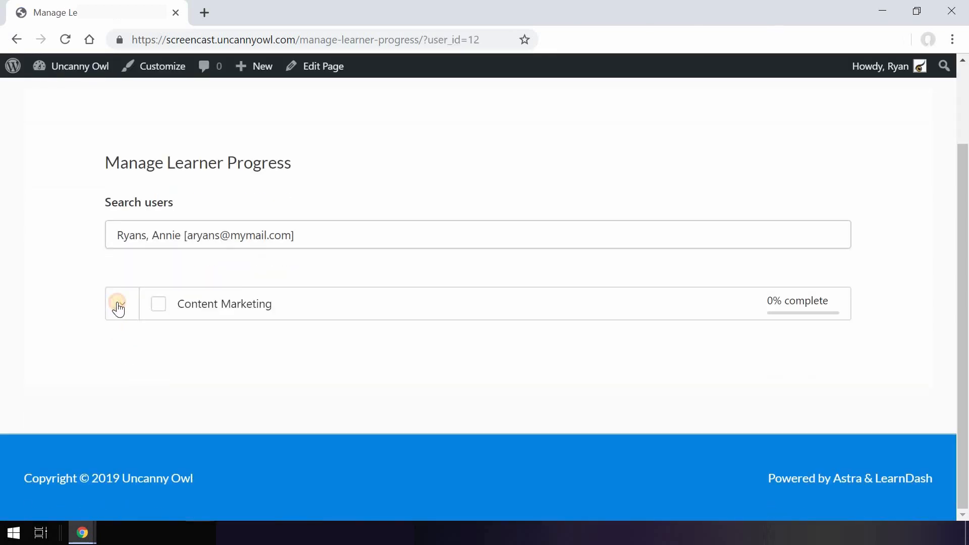
{"action": "left_click", "coordinate": [122, 304]}
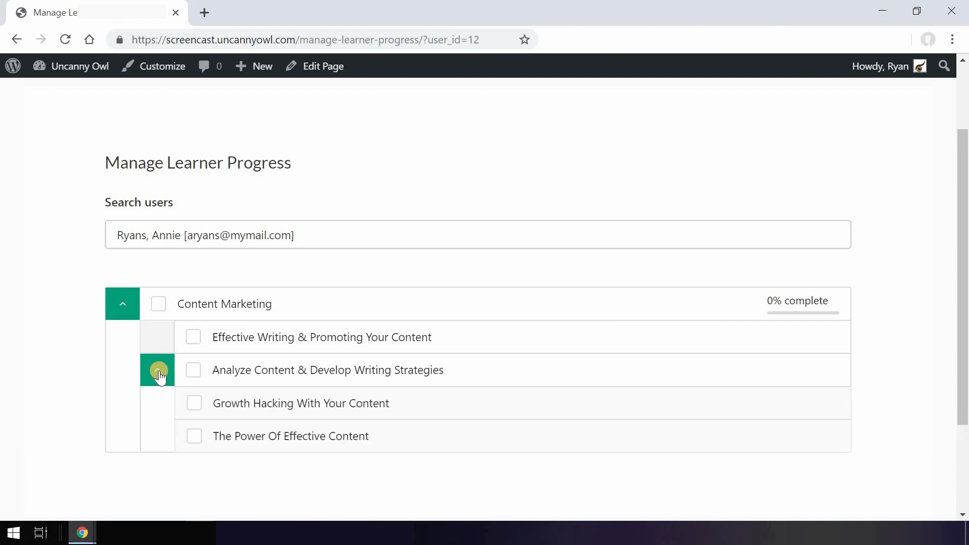
{"action": "left_click", "coordinate": [157, 370]}
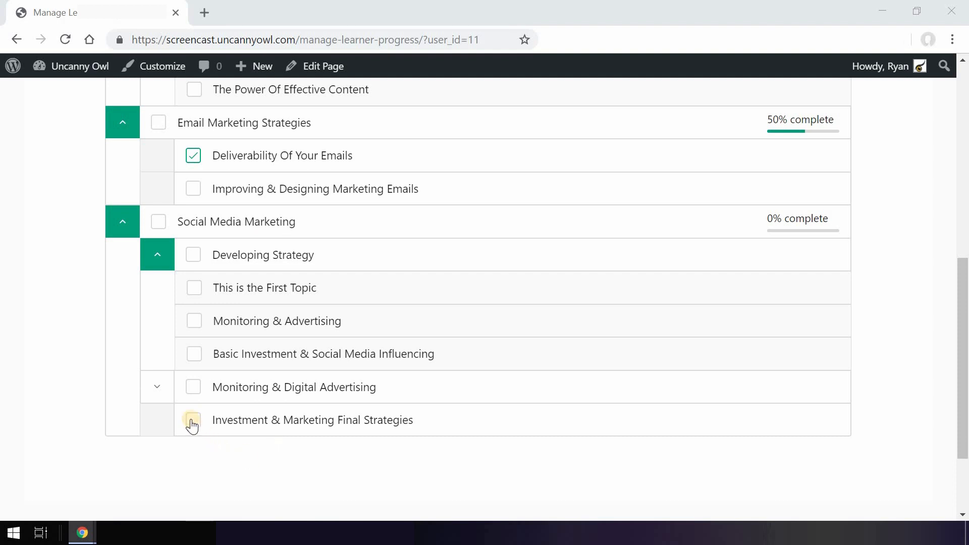
Step: Mark Investment & Marketing Final Strategies, Monitoring & Digital Advertising and Basic Investment & Social Media Influencing complete
{"action": "left_click", "coordinate": [194, 420]}
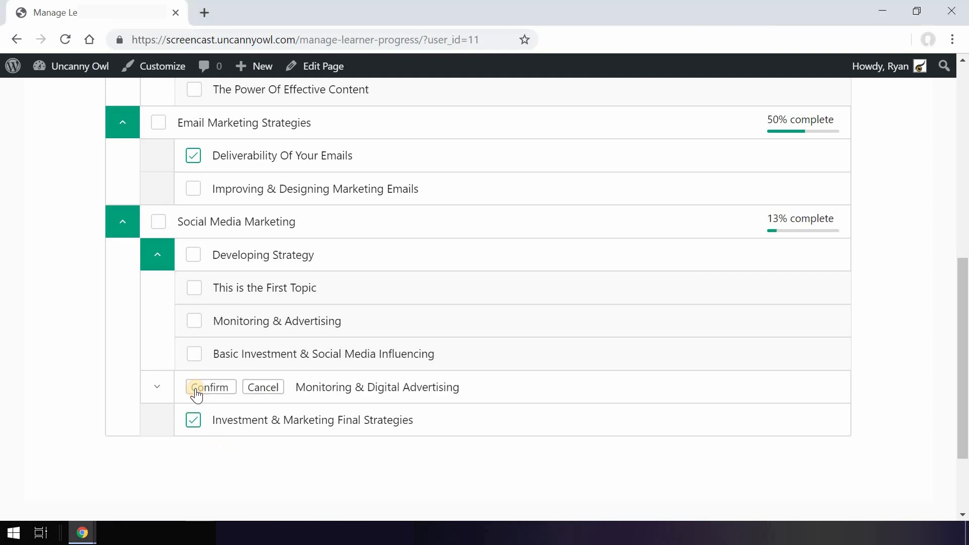
{"action": "left_click", "coordinate": [213, 387]}
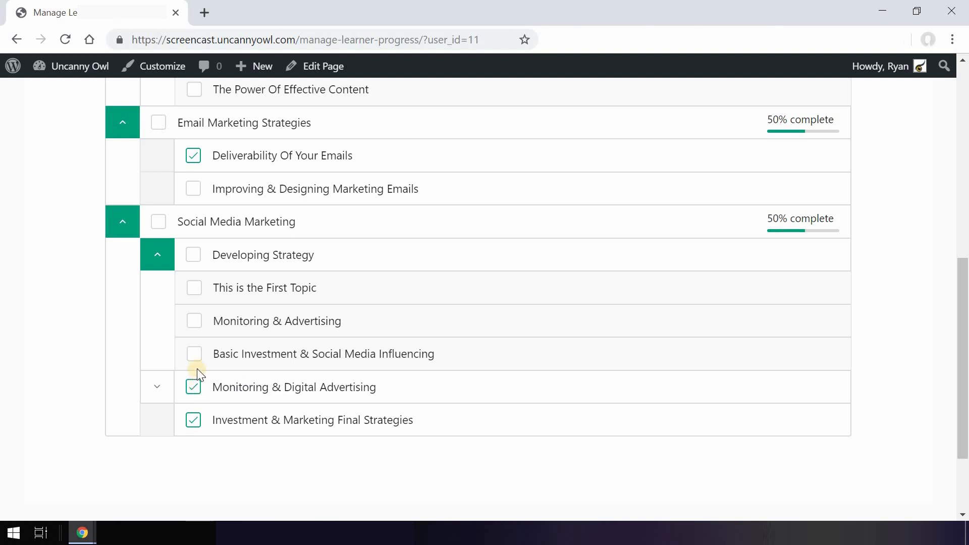
{"action": "left_click", "coordinate": [194, 353]}
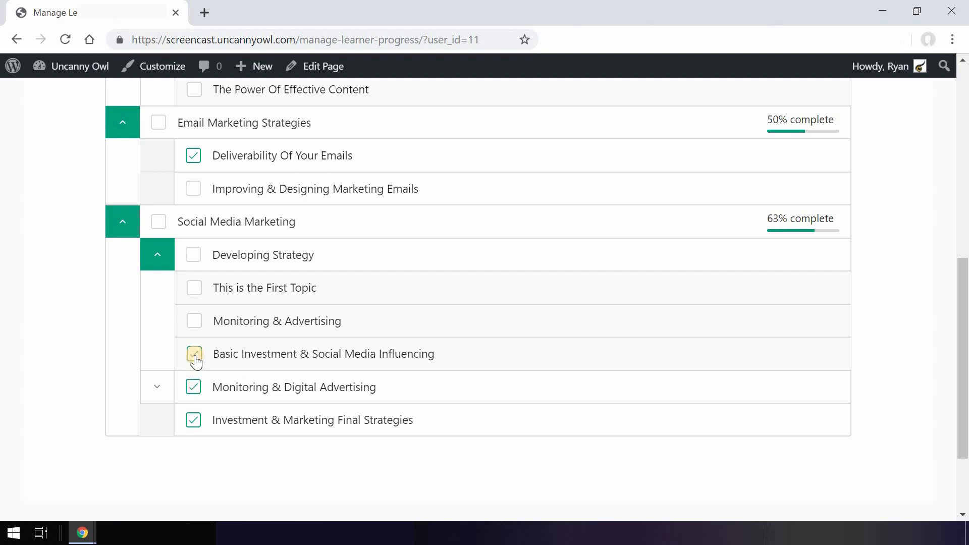
{"action": "left_click", "coordinate": [194, 354]}
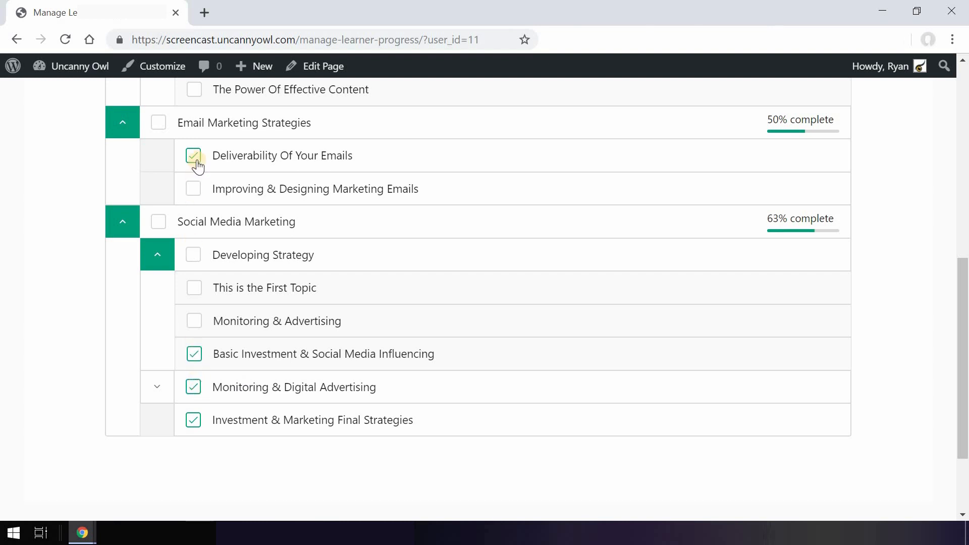
{"action": "left_click", "coordinate": [193, 155]}
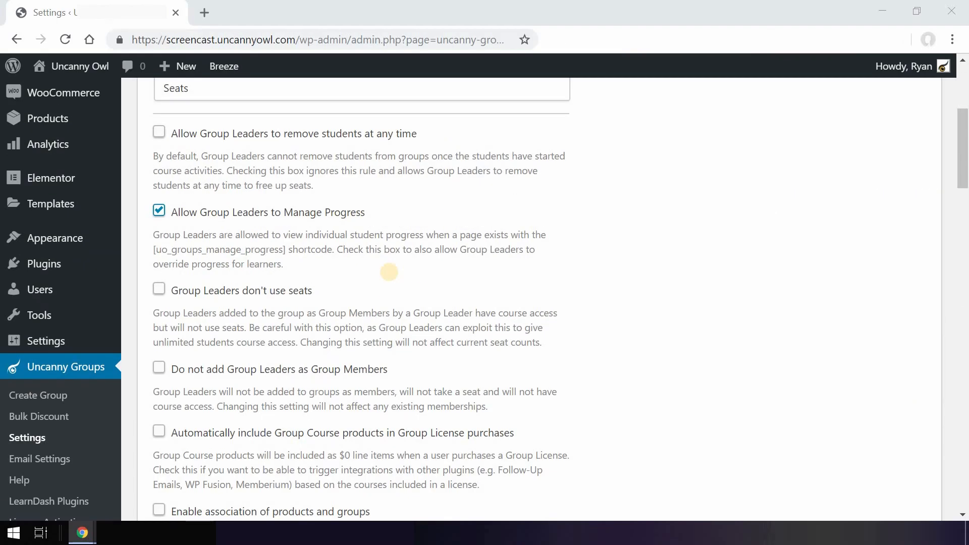
Step: Edit the Manage Learner Progress page from the Pages list
{"action": "left_click", "coordinate": [159, 212]}
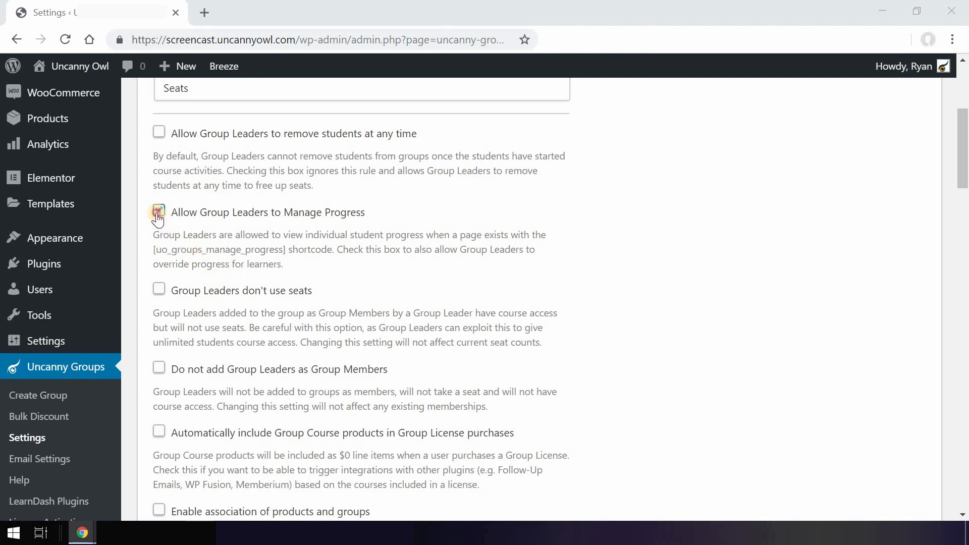
{"action": "left_click", "coordinate": [159, 211]}
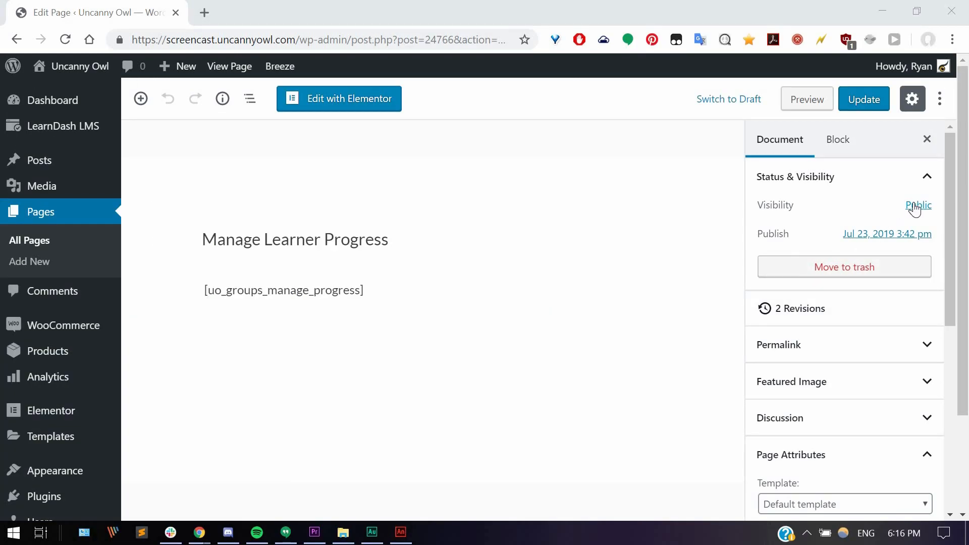
Step: Switch the page visibility from Public to Private, confirm, and update the page
{"action": "left_click", "coordinate": [758, 301]}
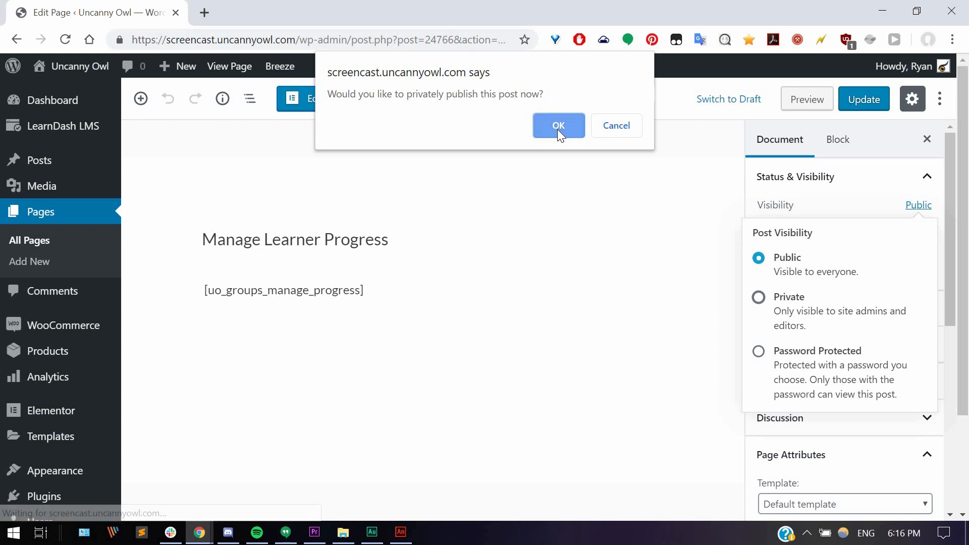
{"action": "left_click", "coordinate": [559, 125]}
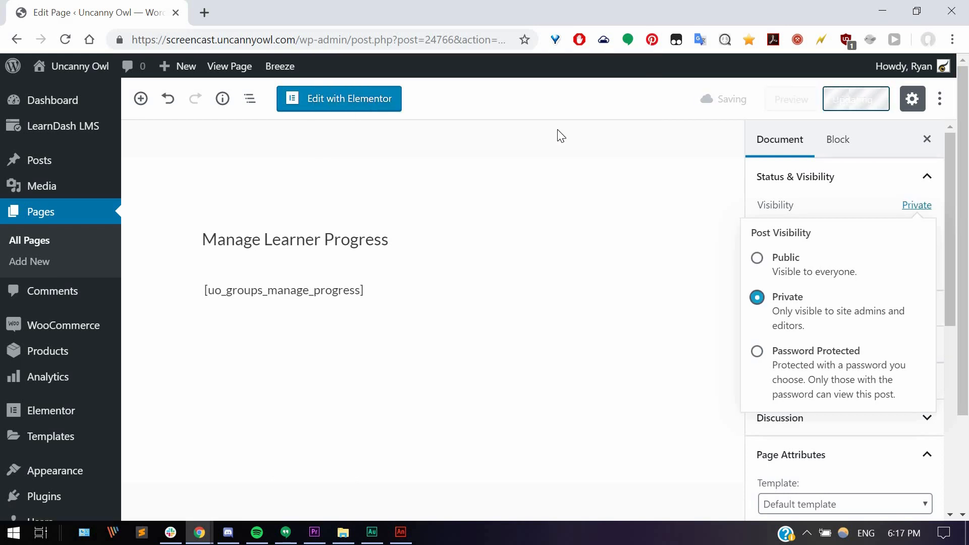
{"action": "left_click", "coordinate": [856, 99]}
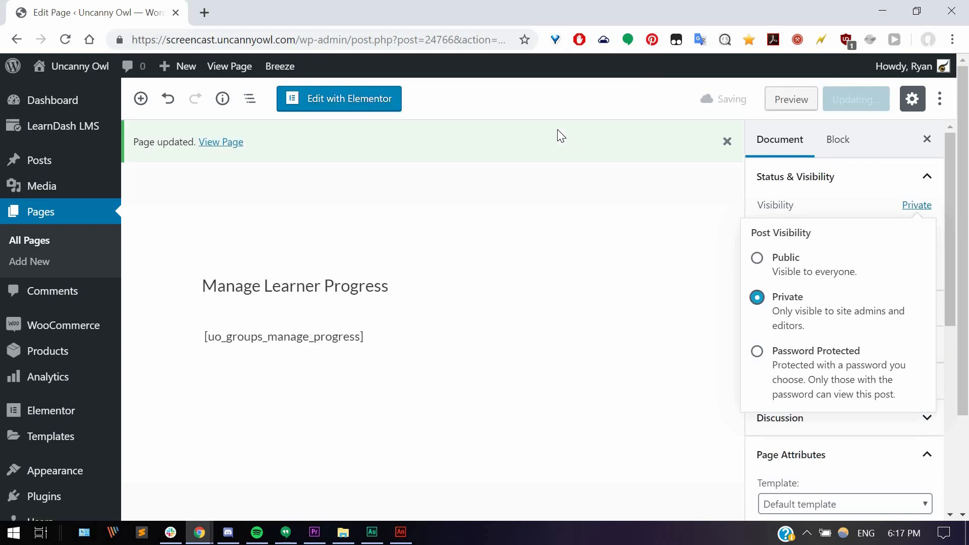